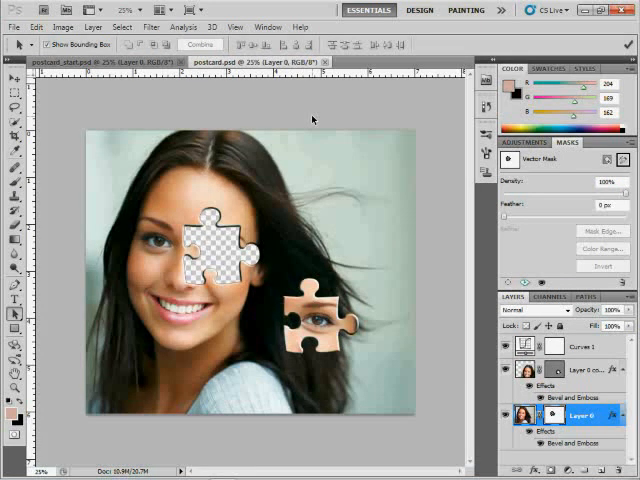
{"action": "mouse_move", "coordinate": [258, 216]}
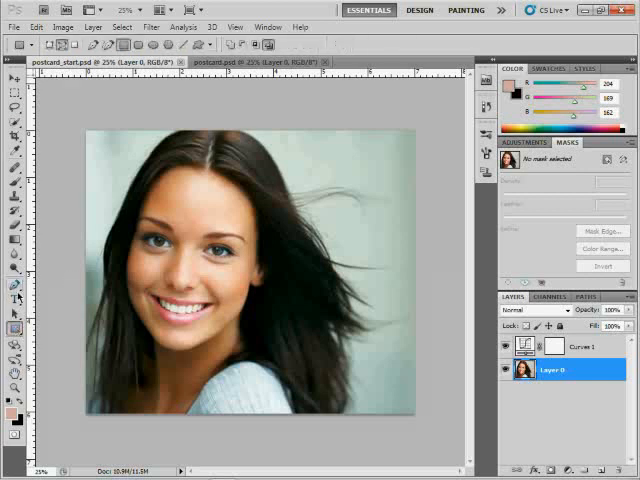
{"action": "mouse_move", "coordinate": [15, 287]}
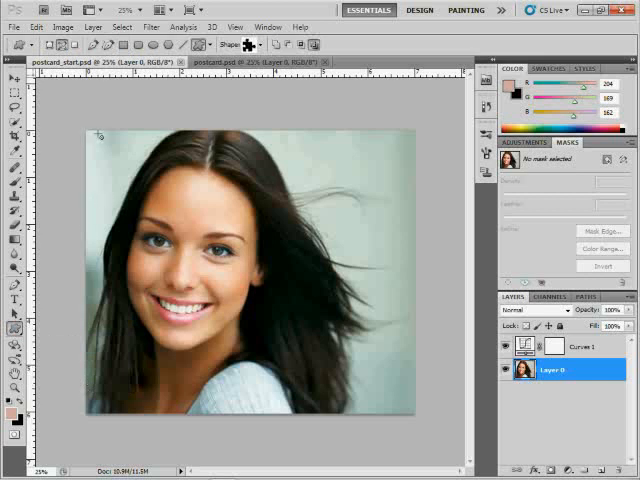
{"action": "mouse_move", "coordinate": [99, 130]}
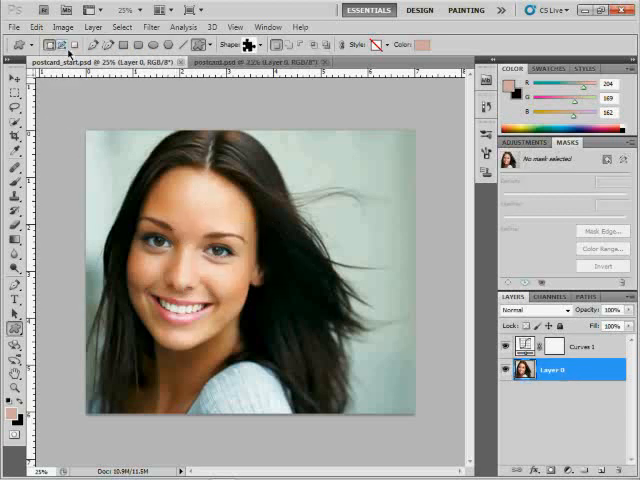
{"action": "mouse_move", "coordinate": [62, 48]}
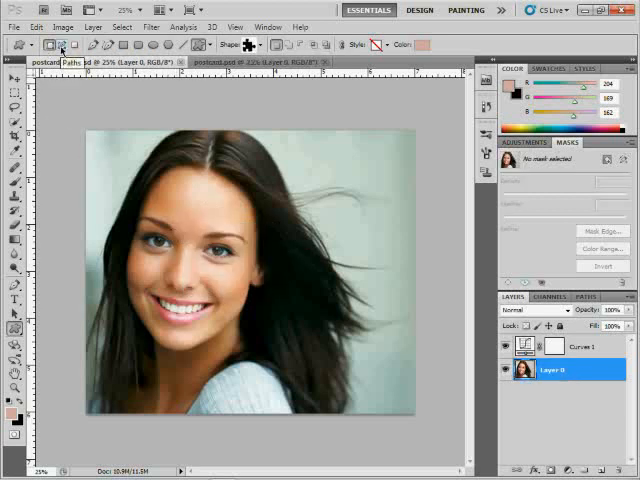
Set the Custom Shape Tool to draw plain paths instead of filled shape layers
{"action": "left_click", "coordinate": [40, 62]}
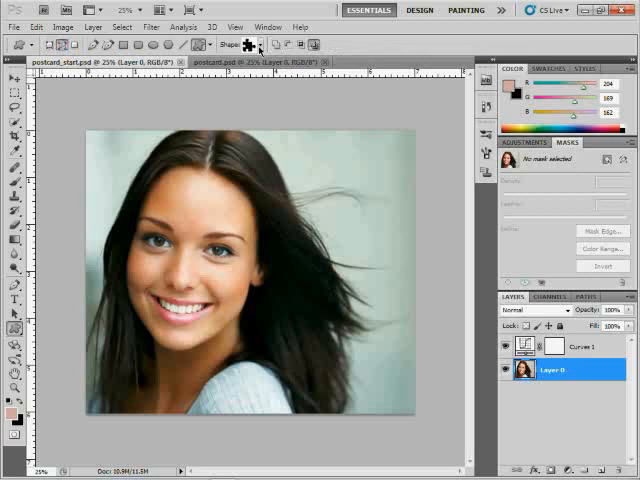
Load All shapes into the custom shape picker and browse the thumbnails
{"action": "left_click", "coordinate": [258, 44]}
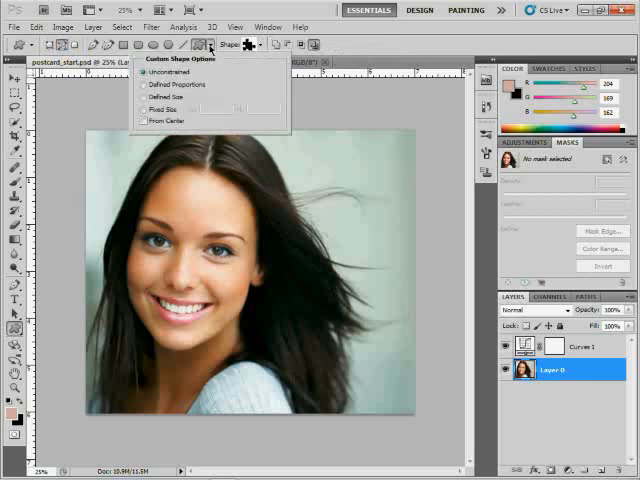
{"action": "left_click", "coordinate": [201, 44]}
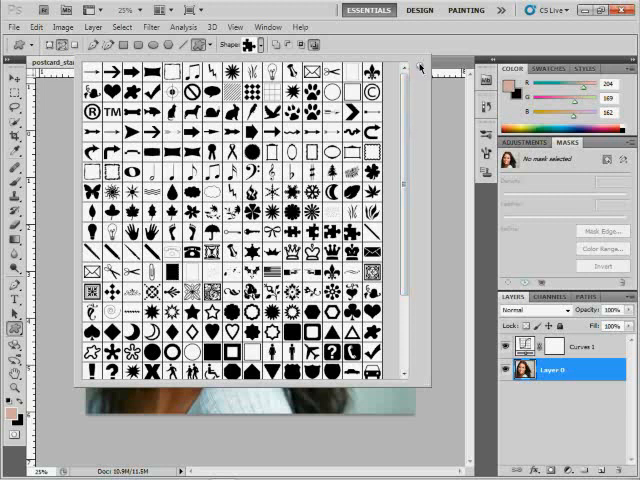
{"action": "left_click", "coordinate": [420, 65]}
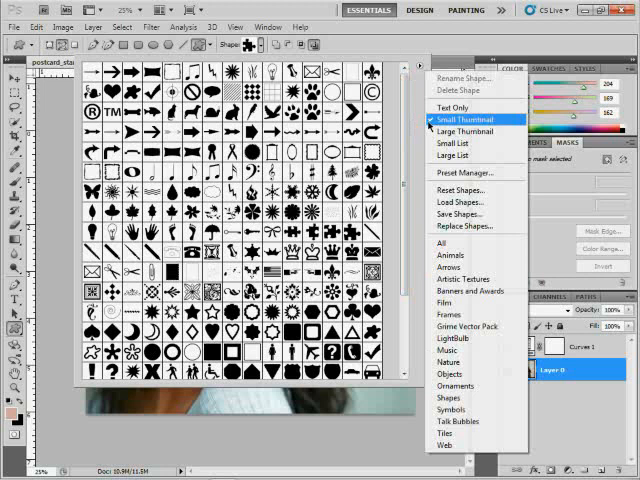
{"action": "mouse_move", "coordinate": [444, 243]}
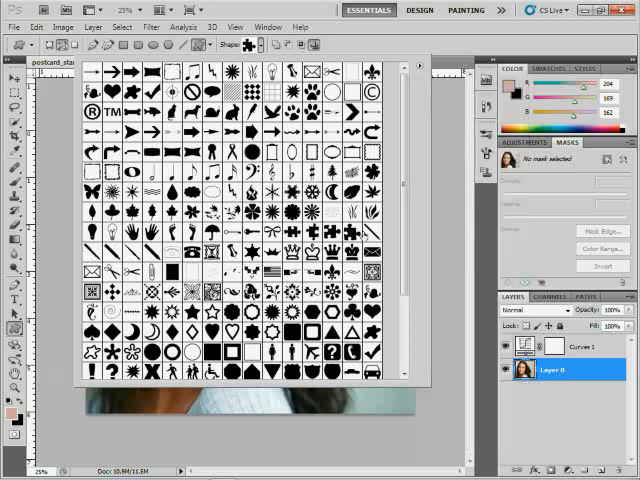
{"action": "scroll", "scroll_direction": "down", "scroll_amount": 3}
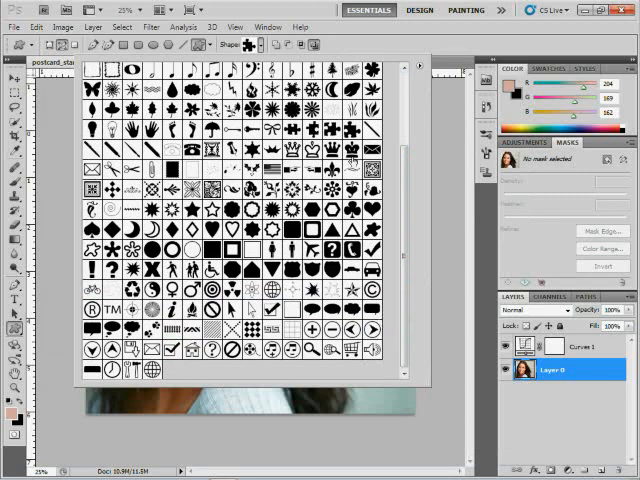
{"action": "mouse_move", "coordinate": [348, 125]}
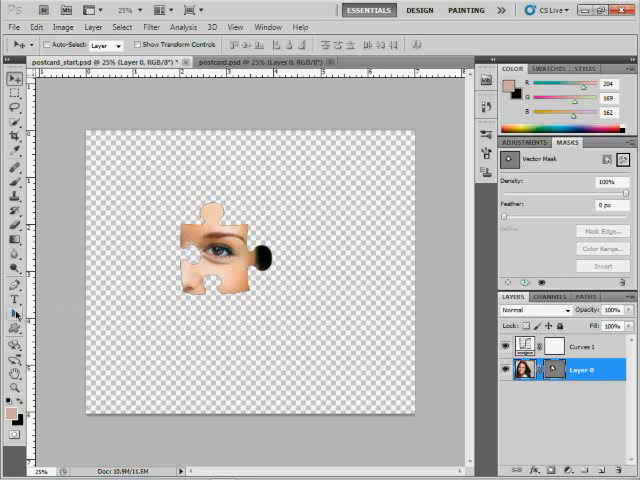
Make the puzzle-piece path subtract from the mask, then start a Bevel and Emboss effect
{"action": "left_click", "coordinate": [16, 313]}
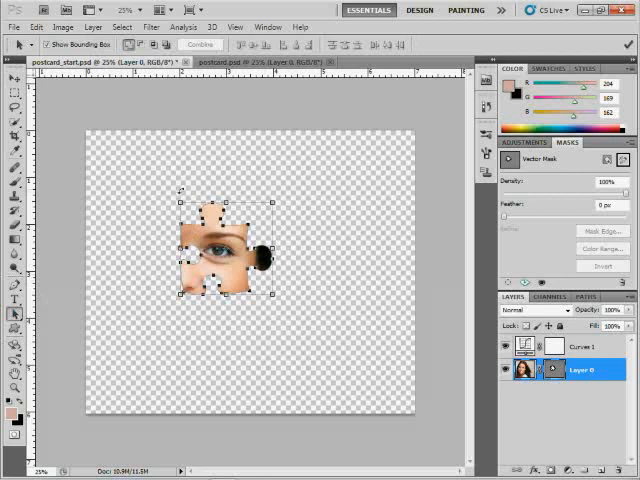
{"action": "left_click", "coordinate": [50, 44]}
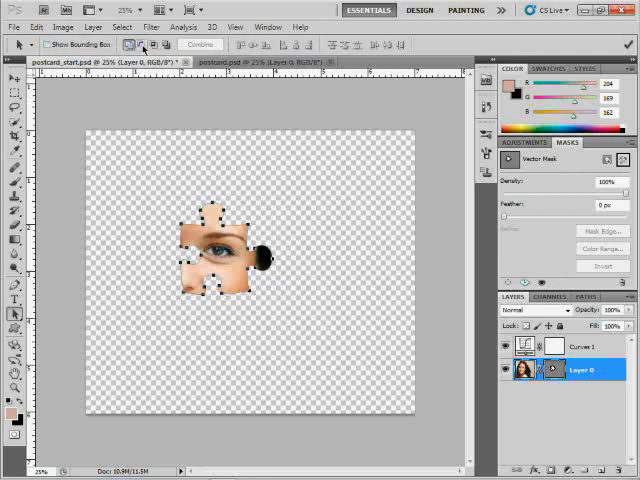
{"action": "mouse_move", "coordinate": [152, 44]}
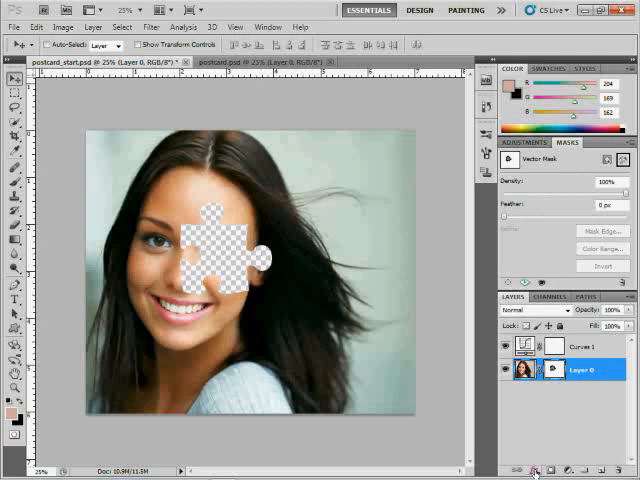
{"action": "left_click", "coordinate": [533, 470]}
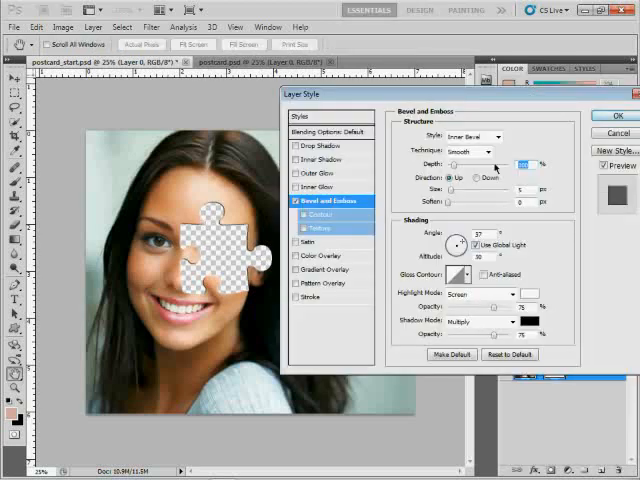
{"action": "left_click", "coordinate": [615, 115]}
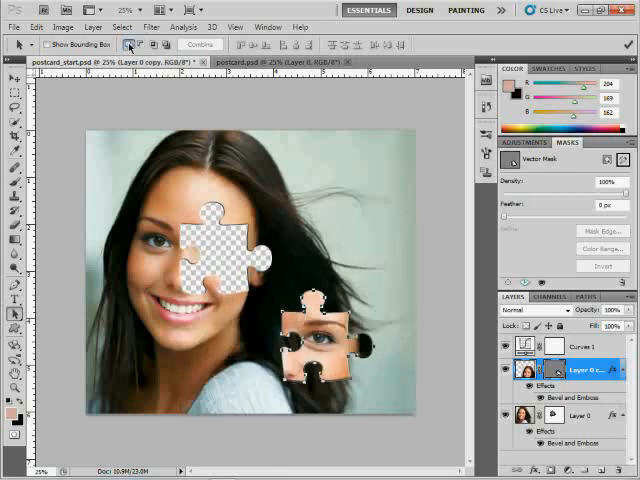
Select the Ellipse Tool so a circle can be drawn
{"action": "left_click", "coordinate": [14, 57]}
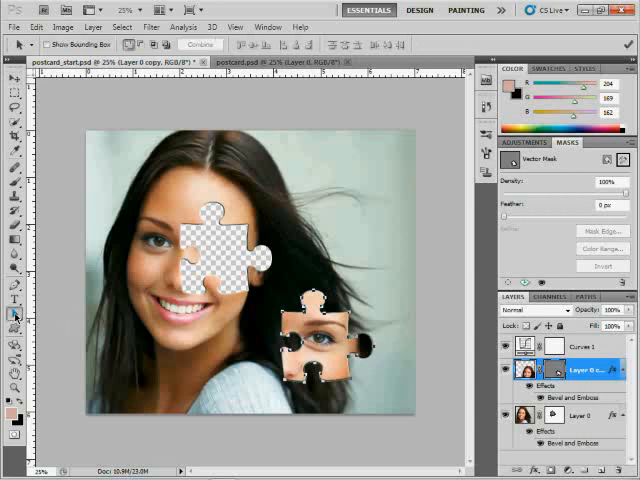
{"action": "left_click", "coordinate": [15, 314]}
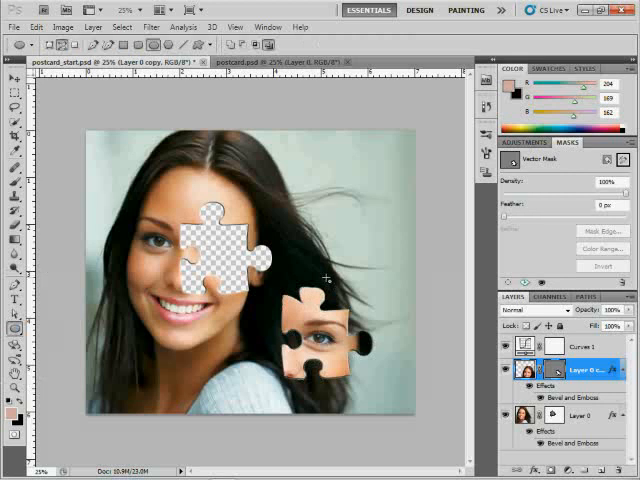
{"action": "mouse_move", "coordinate": [328, 278]}
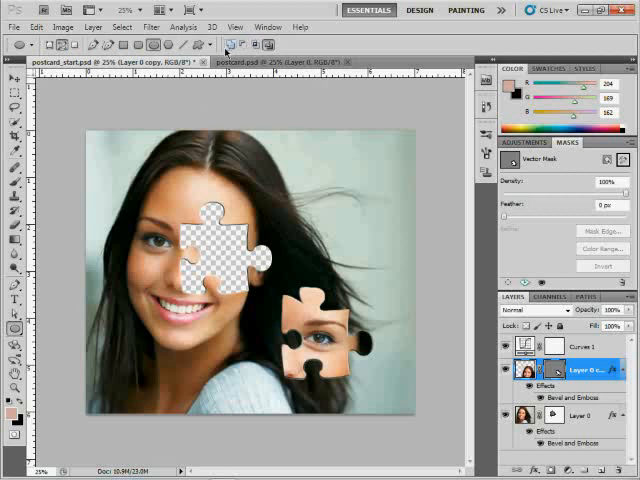
{"action": "mouse_move", "coordinate": [232, 46]}
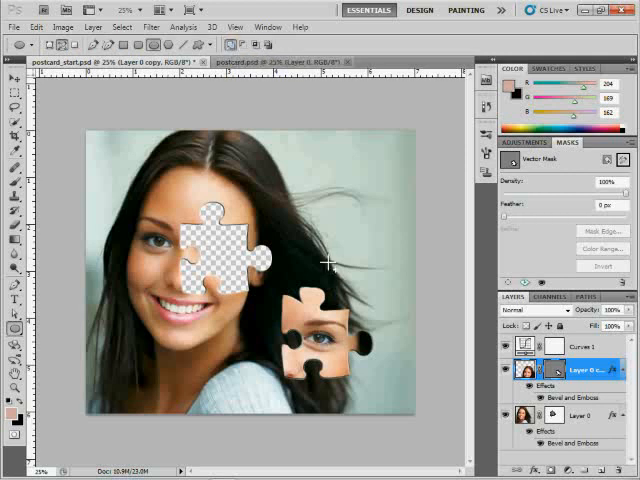
{"action": "mouse_move", "coordinate": [407, 370]}
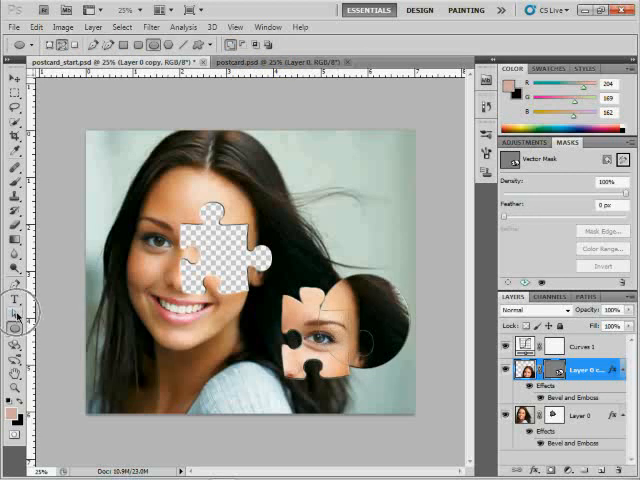
Switch to the Path Selection Tool for selecting and moving paths
{"action": "left_click", "coordinate": [16, 313]}
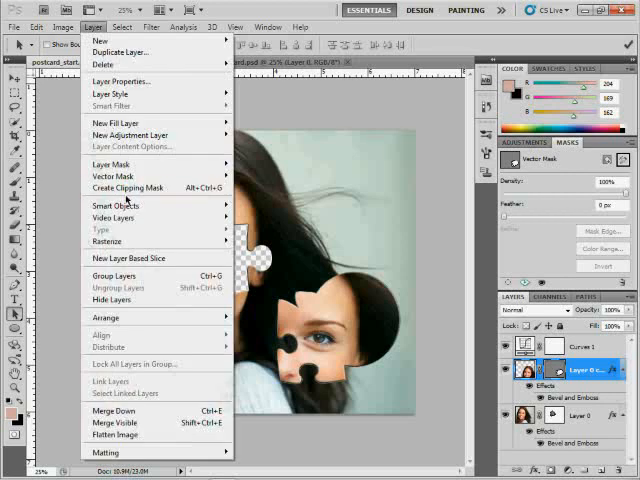
{"action": "mouse_move", "coordinate": [111, 176]}
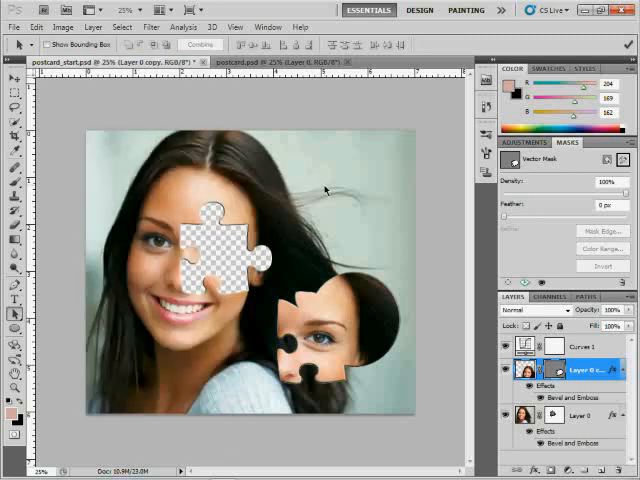
{"action": "mouse_move", "coordinate": [310, 295]}
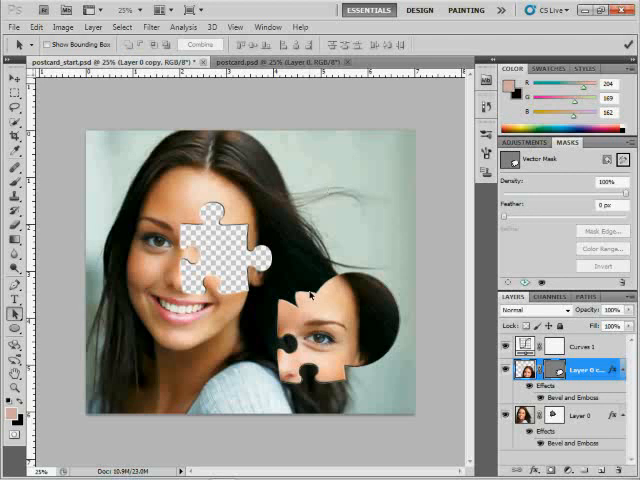
{"action": "mouse_move", "coordinate": [305, 297]}
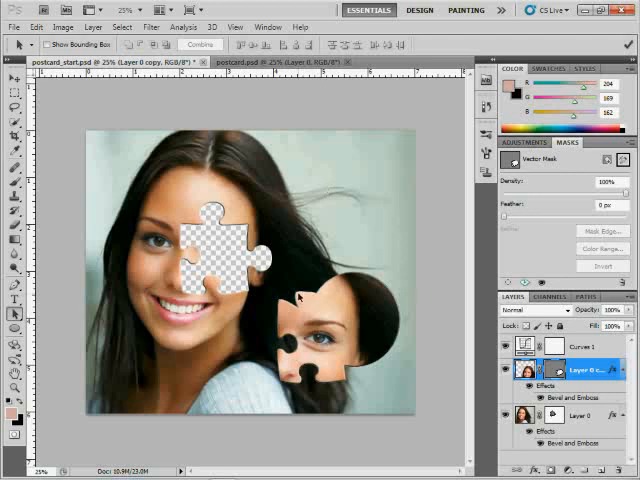
{"action": "mouse_move", "coordinate": [240, 330]}
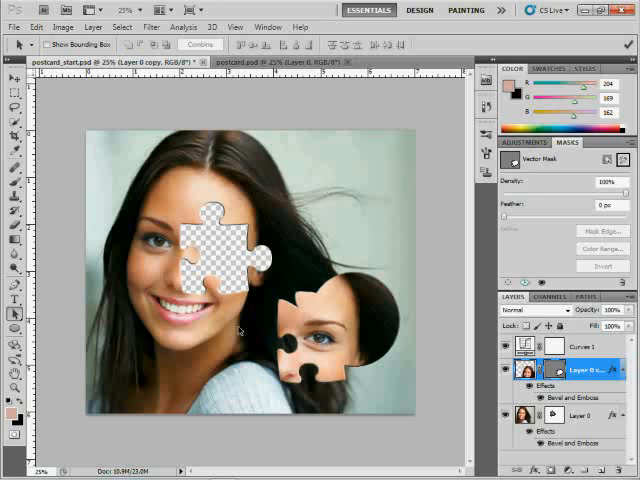